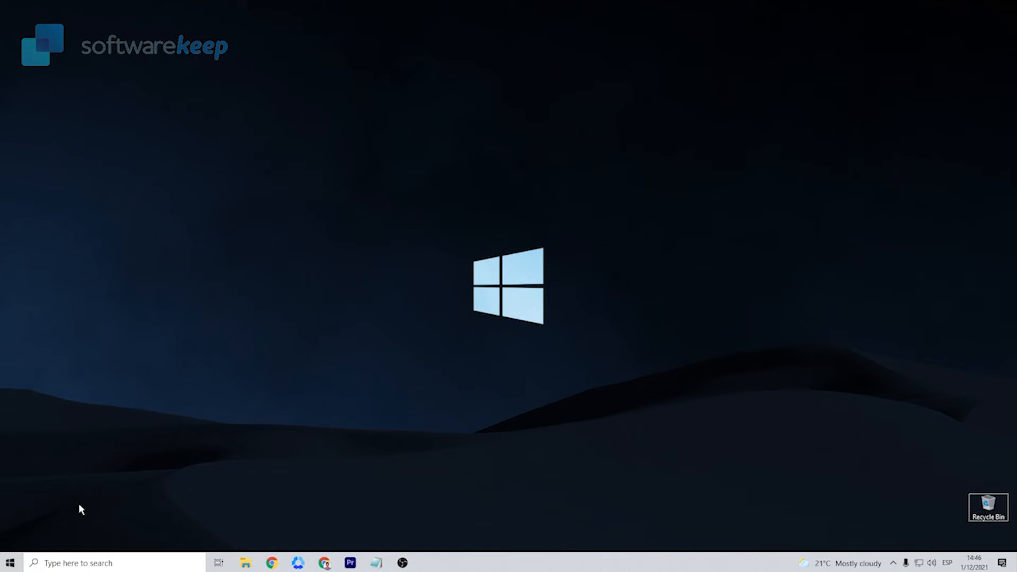
# - Go to Pictures in File Explorer and select the Saved Pictures folder showing blue compression arrows
pyautogui.press('Win+E')
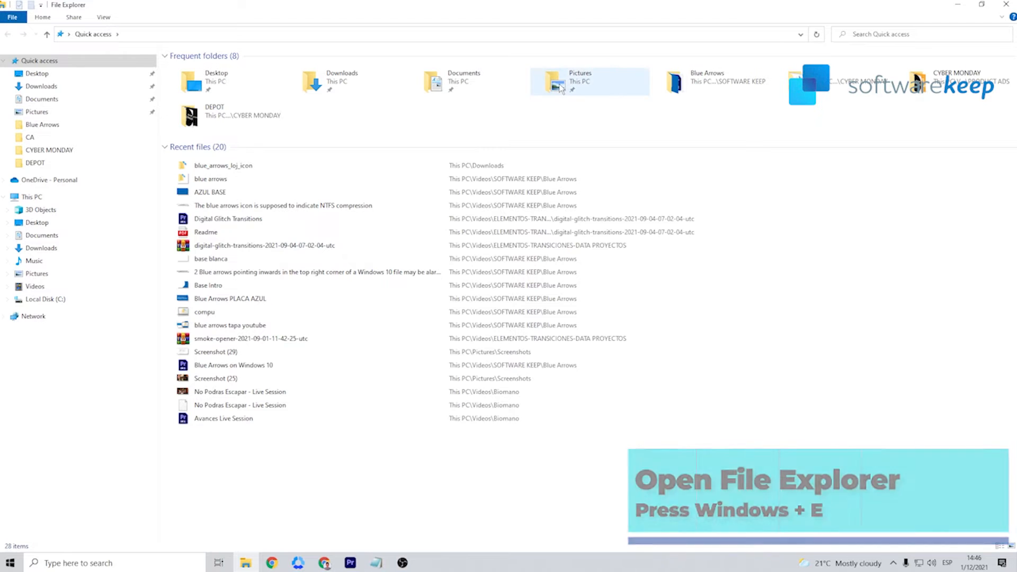
pyautogui.doubleClick(580, 81)
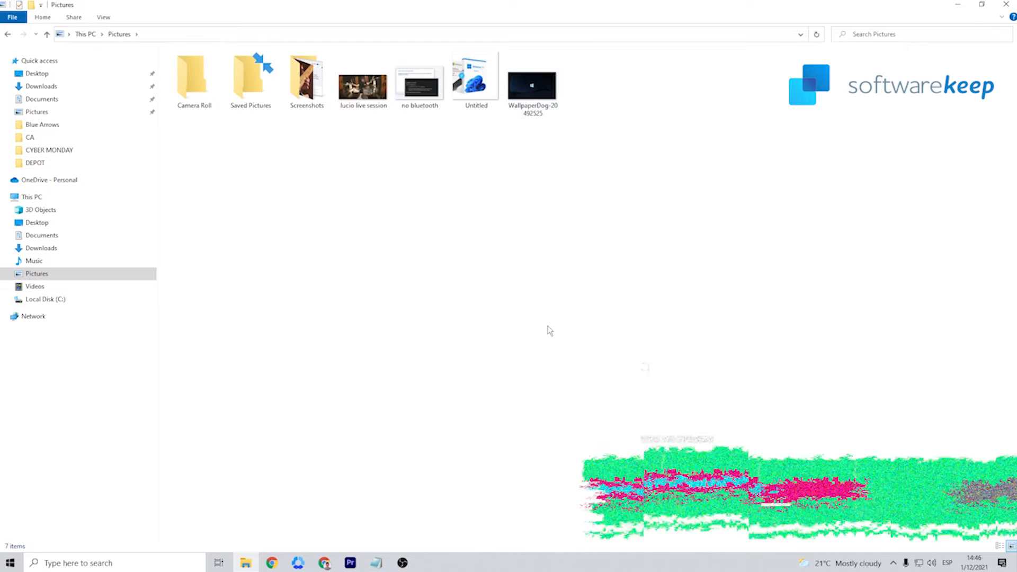
pyautogui.click(251, 78)
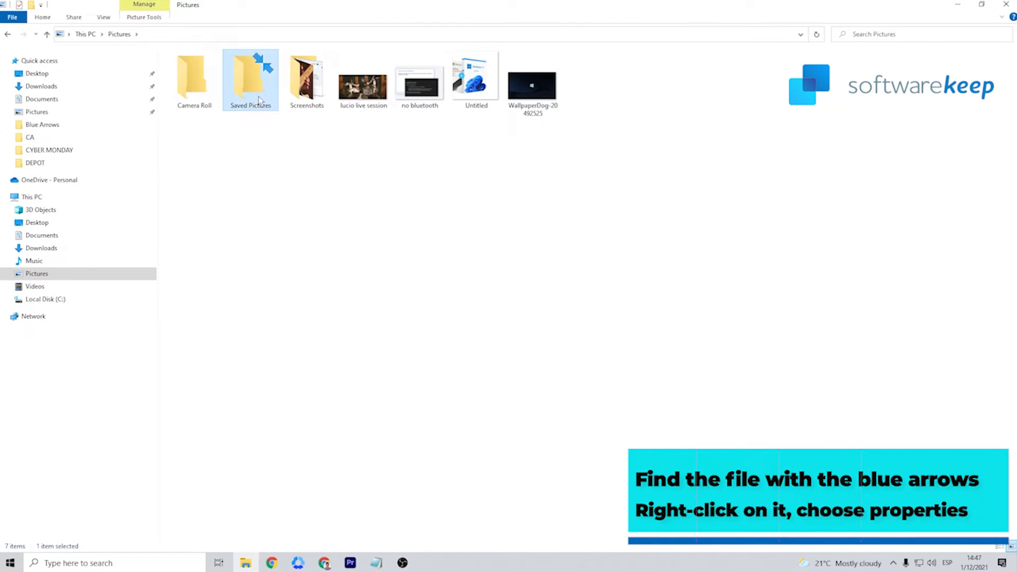
pyautogui.moveTo(259, 104)
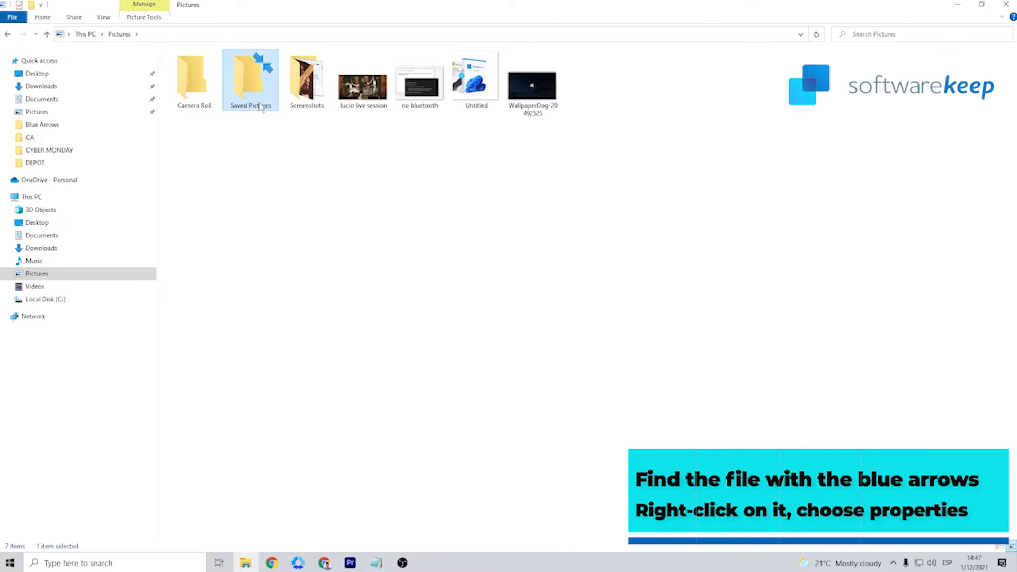
# - Reach the Advanced Attributes of the Saved Pictures folder from its Properties
pyautogui.rightClick(251, 75)
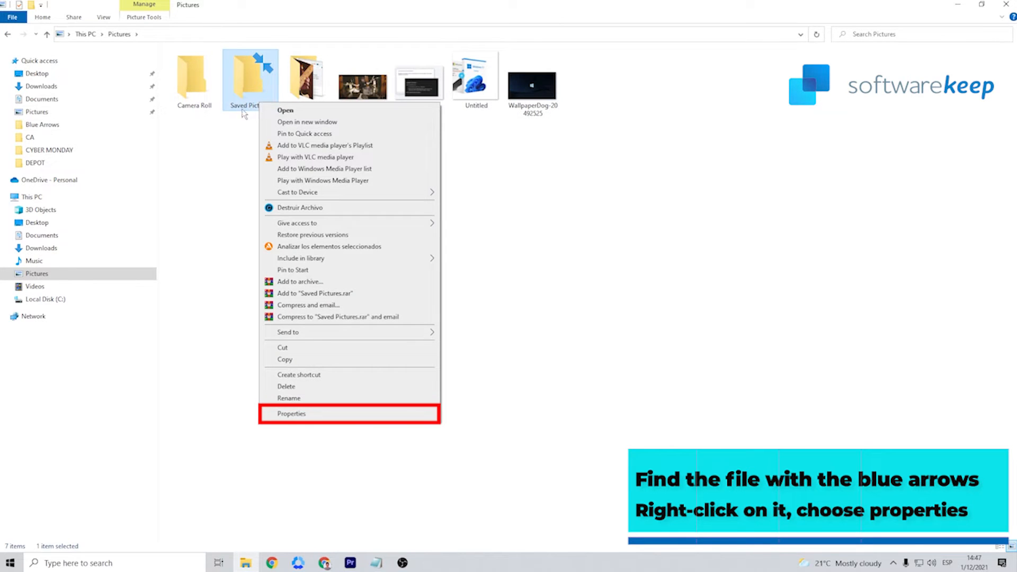
pyautogui.moveTo(401, 421)
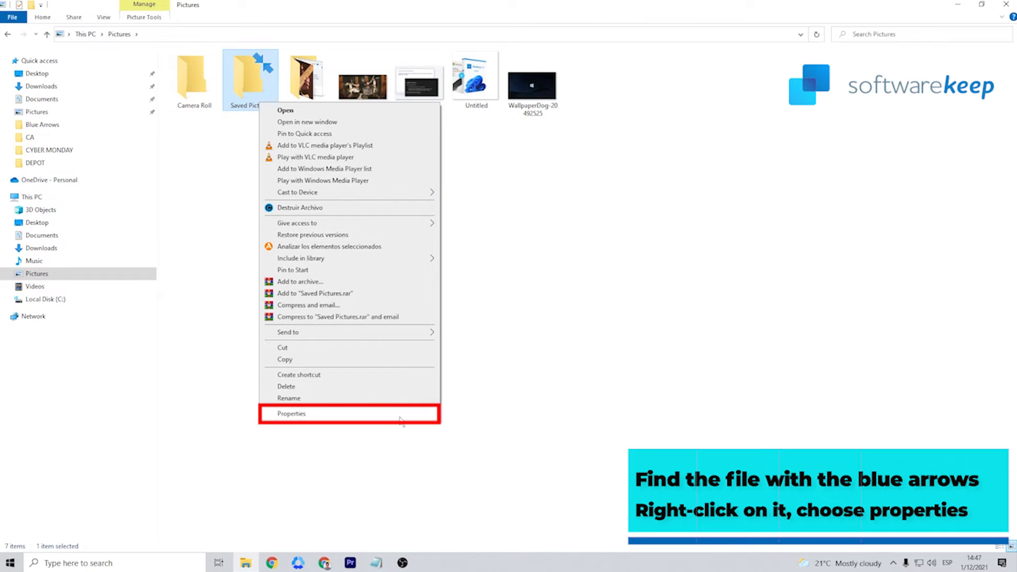
pyautogui.click(291, 414)
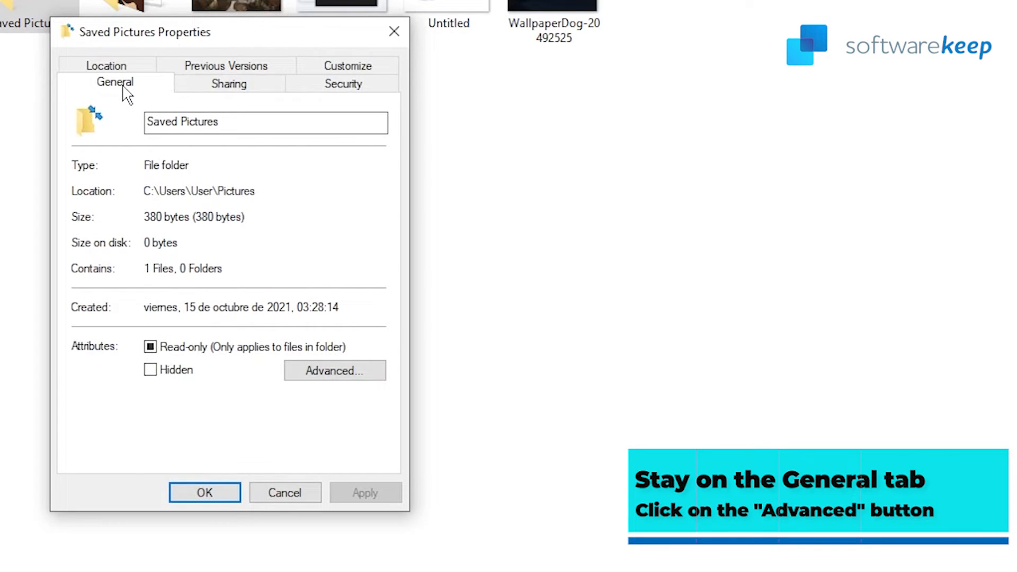
pyautogui.moveTo(359, 401)
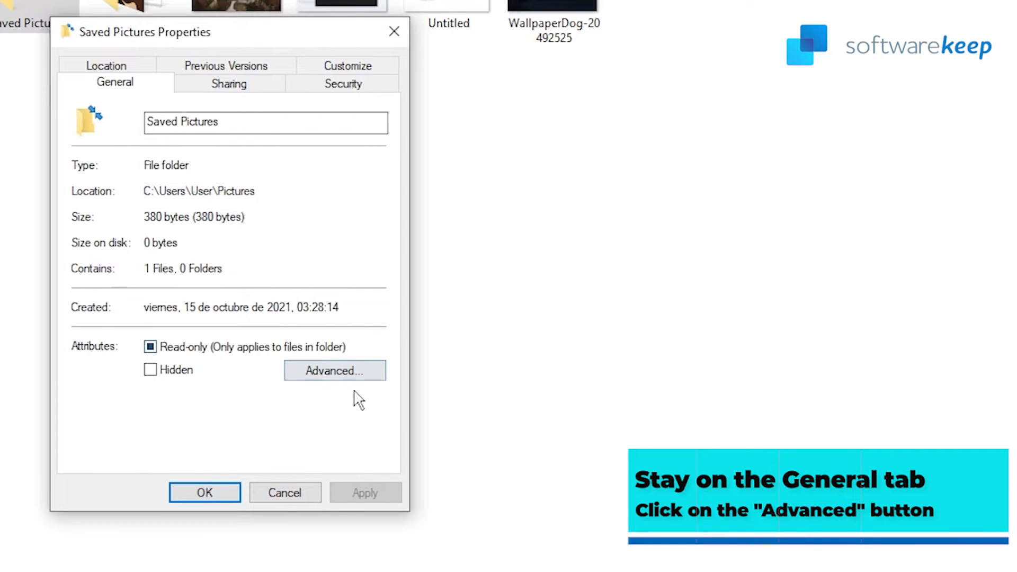
pyautogui.click(335, 370)
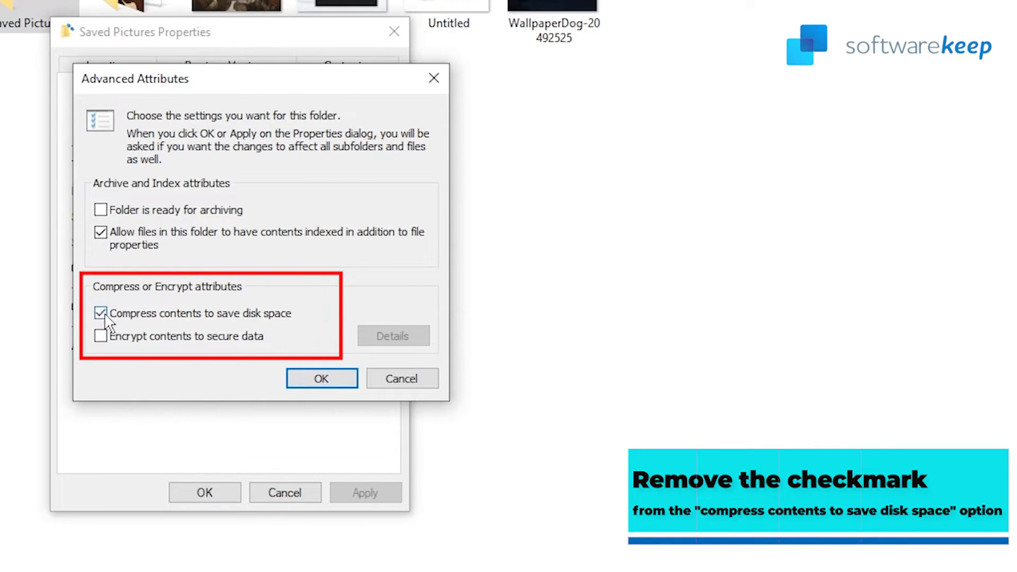
# - Turn off 'Compress contents to save disk space' and apply it to the folder, subfolders and files
pyautogui.click(101, 313)
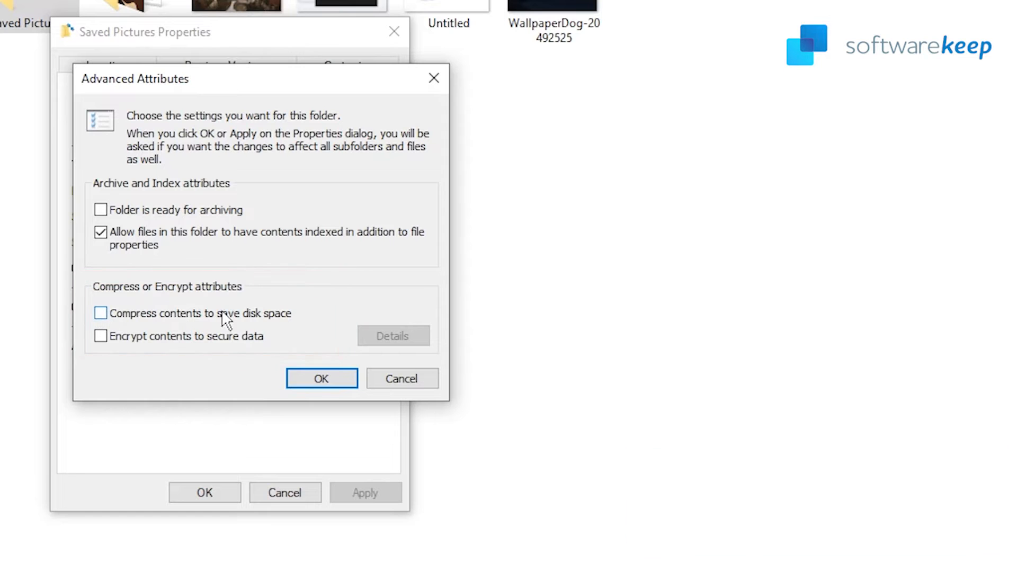
pyautogui.click(321, 379)
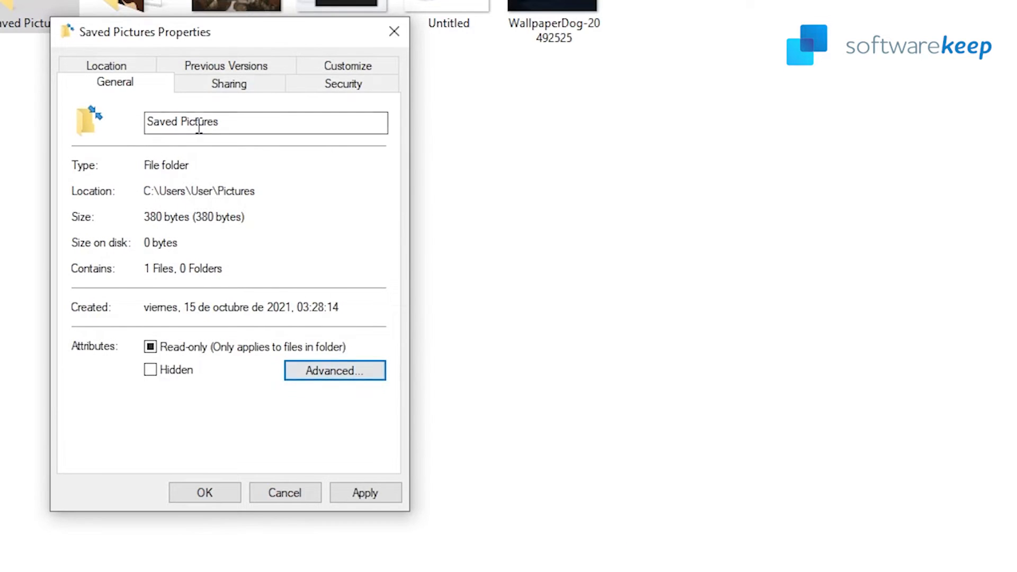
pyautogui.click(364, 492)
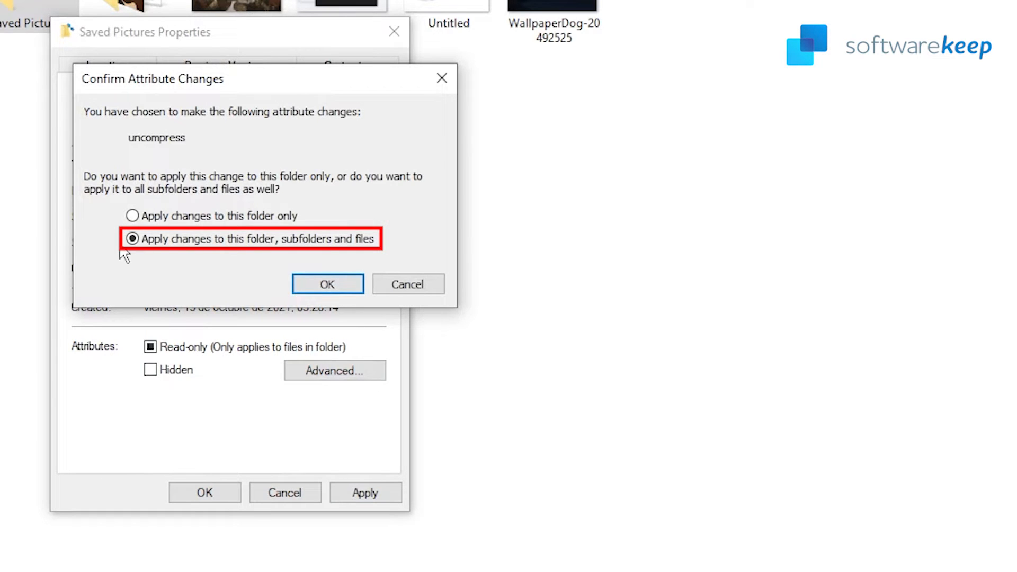
pyautogui.click(327, 284)
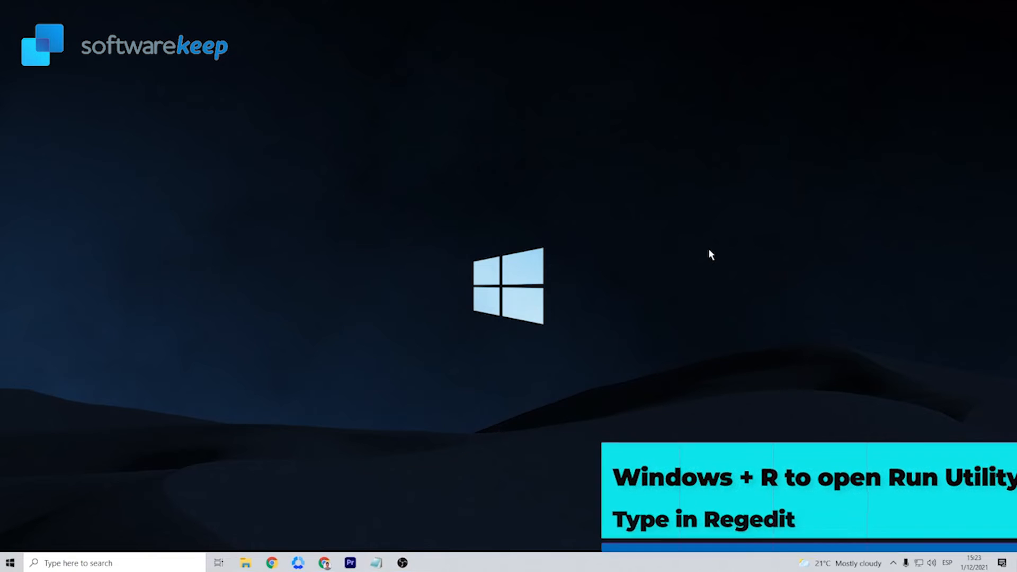
# - Launch regedit from the Run prompt
pyautogui.press('win+r')
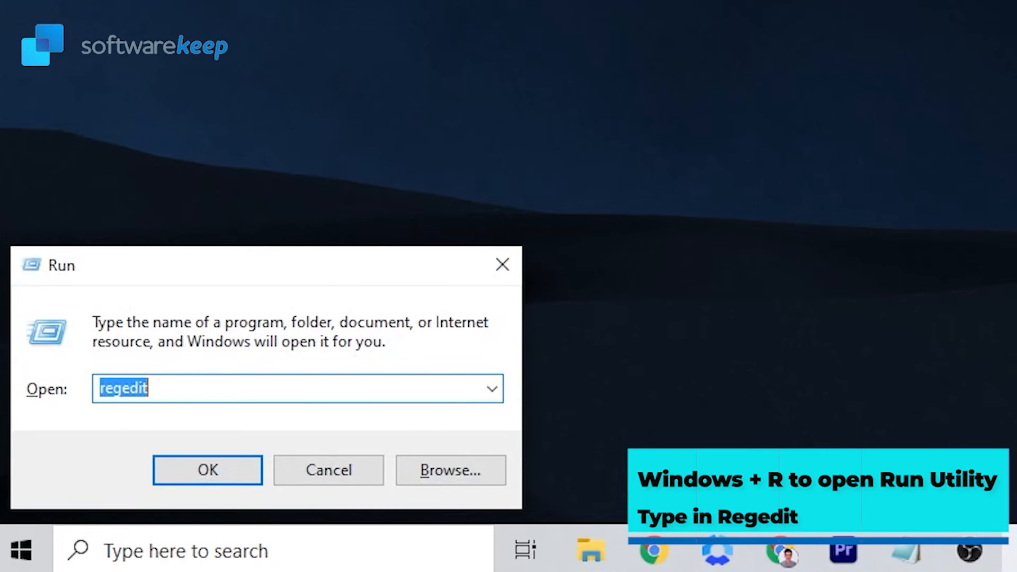
pyautogui.write('re')
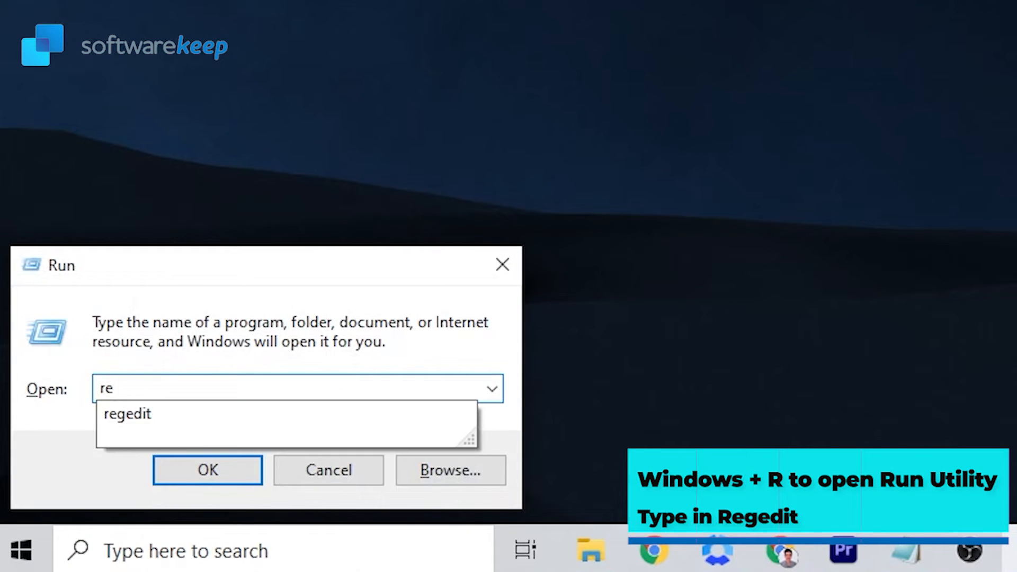
pyautogui.click(207, 469)
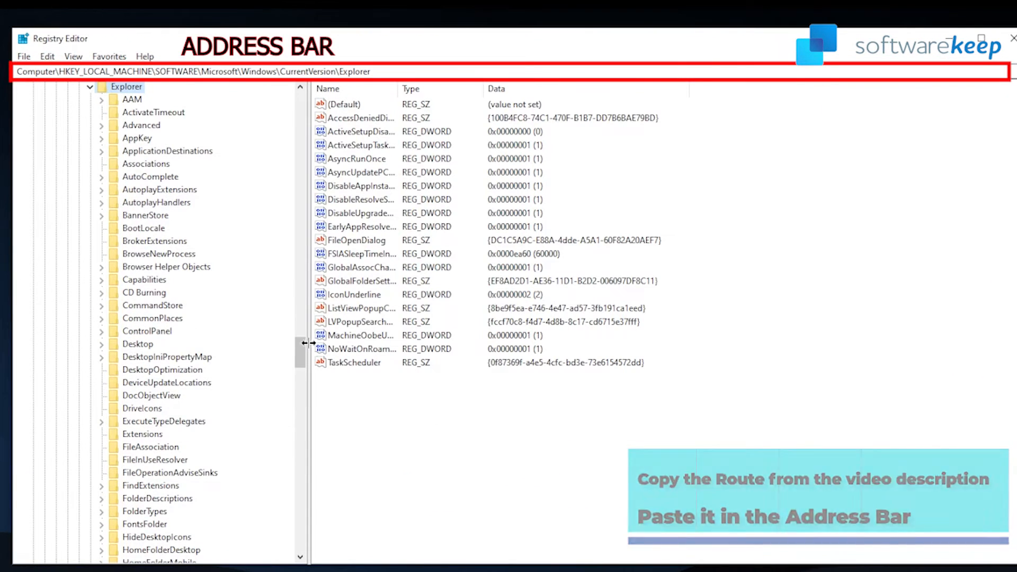
# - Browse Explorer's subkeys (Shell Folders) for a Shell Icons key and return to the Explorer key
pyautogui.scroll(-3)
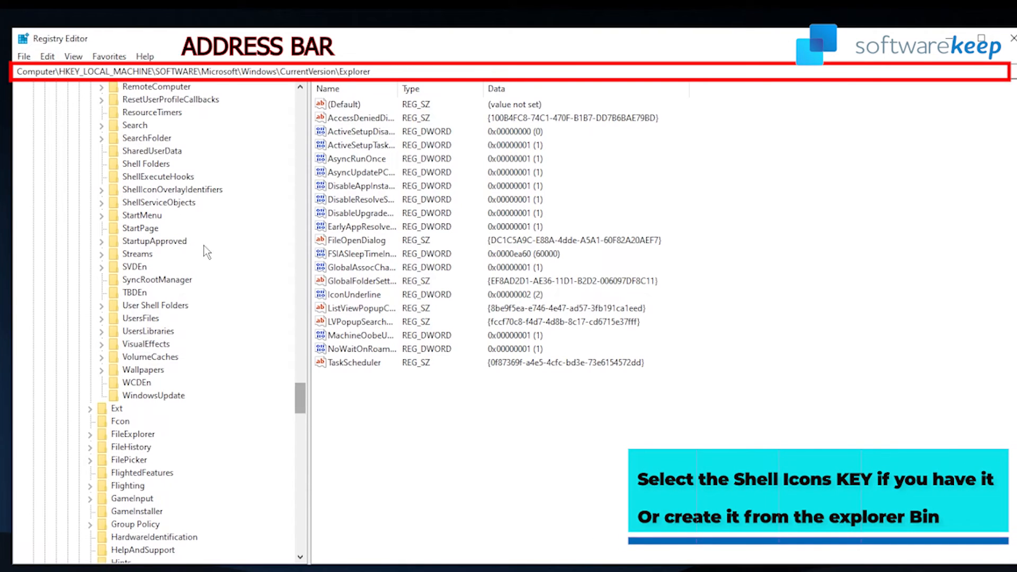
pyautogui.click(145, 163)
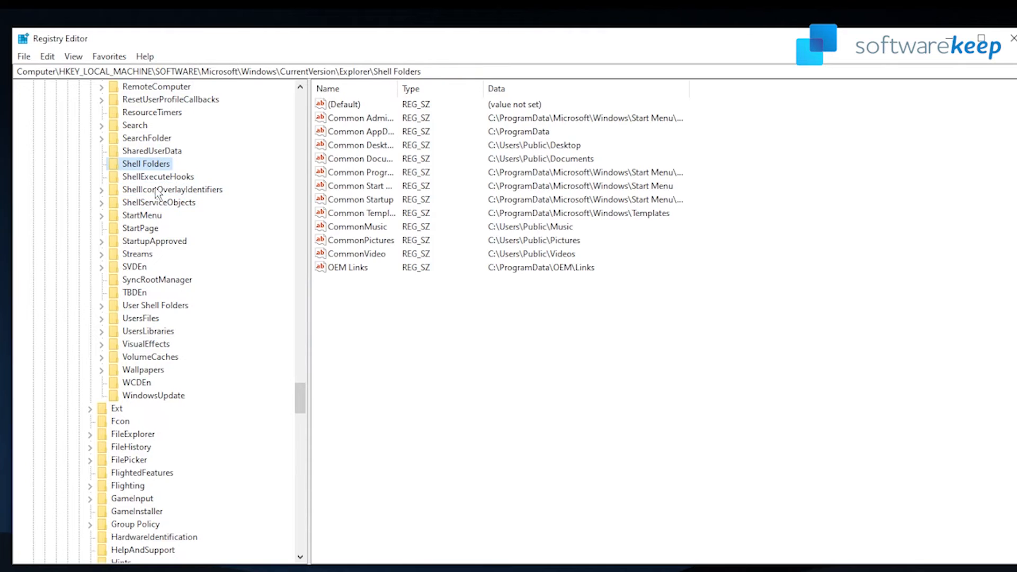
pyautogui.click(159, 202)
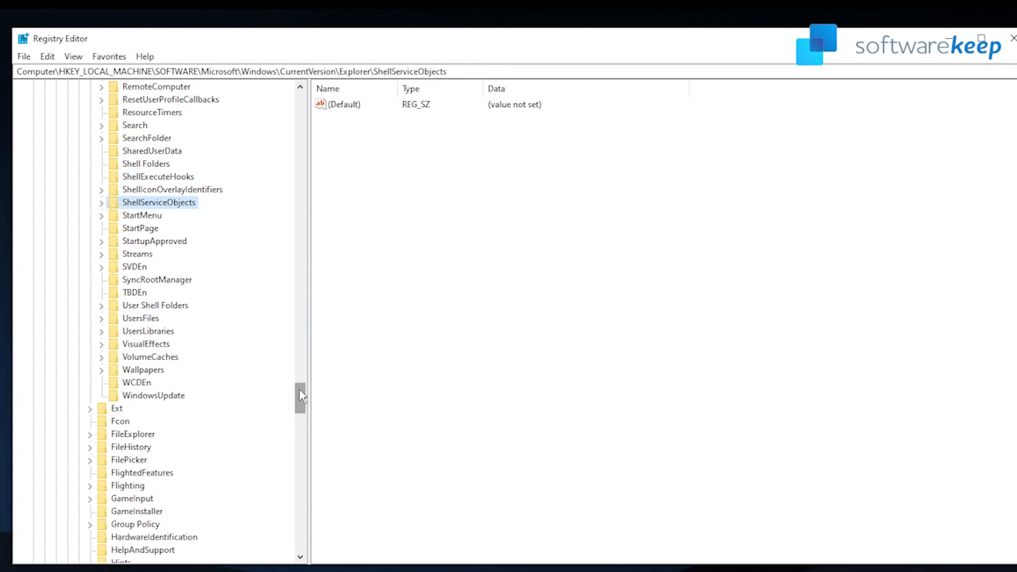
pyautogui.scroll(3)
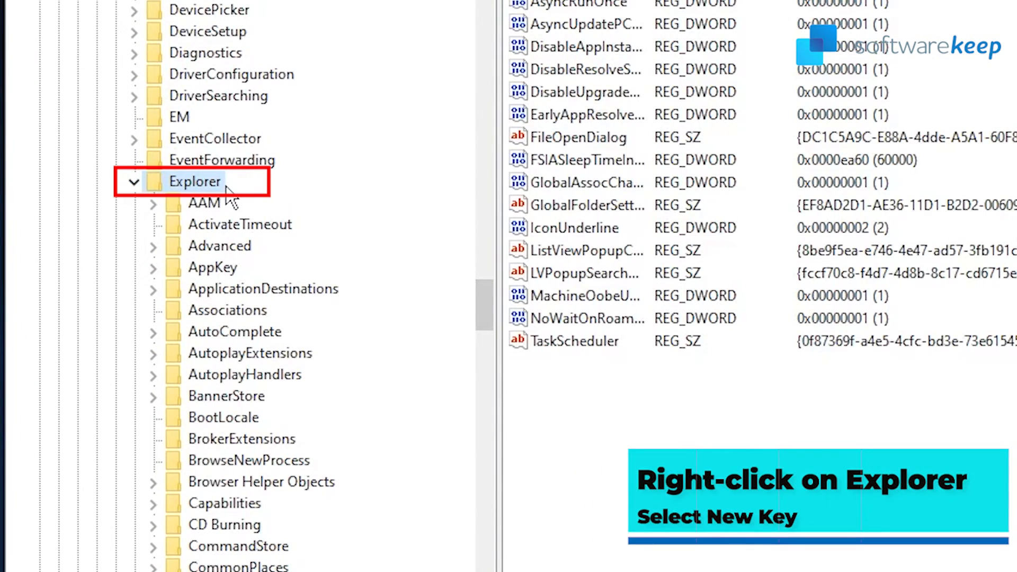
# - Create a new subkey under Explorer and name it 'Shell Icons'
pyautogui.rightClick(195, 182)
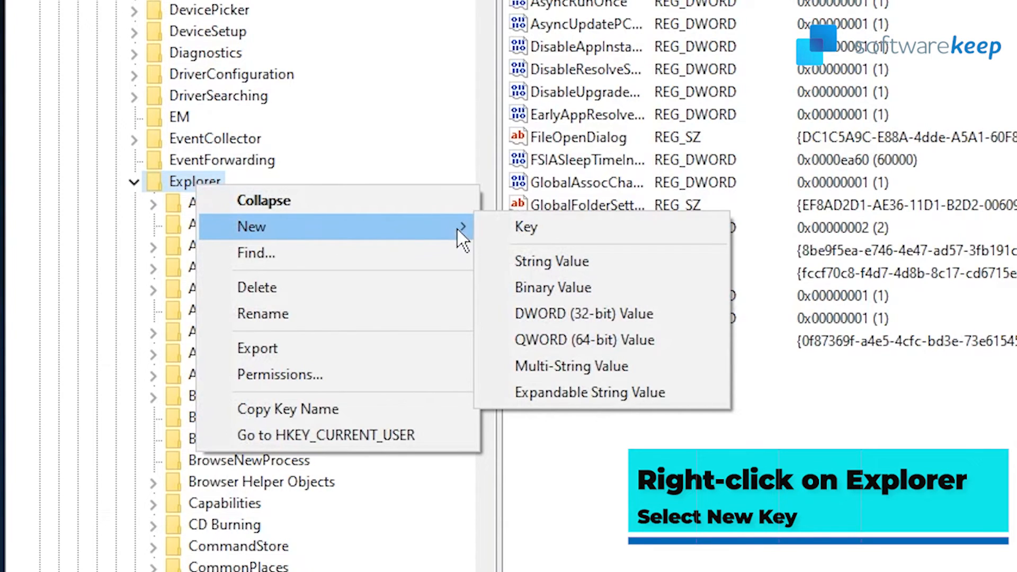
pyautogui.moveTo(684, 243)
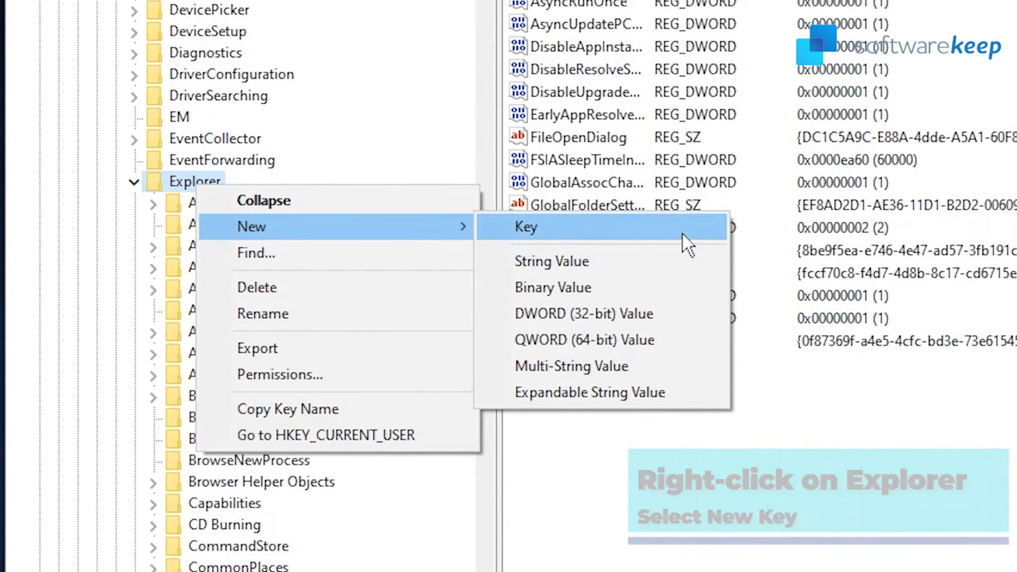
pyautogui.click(525, 226)
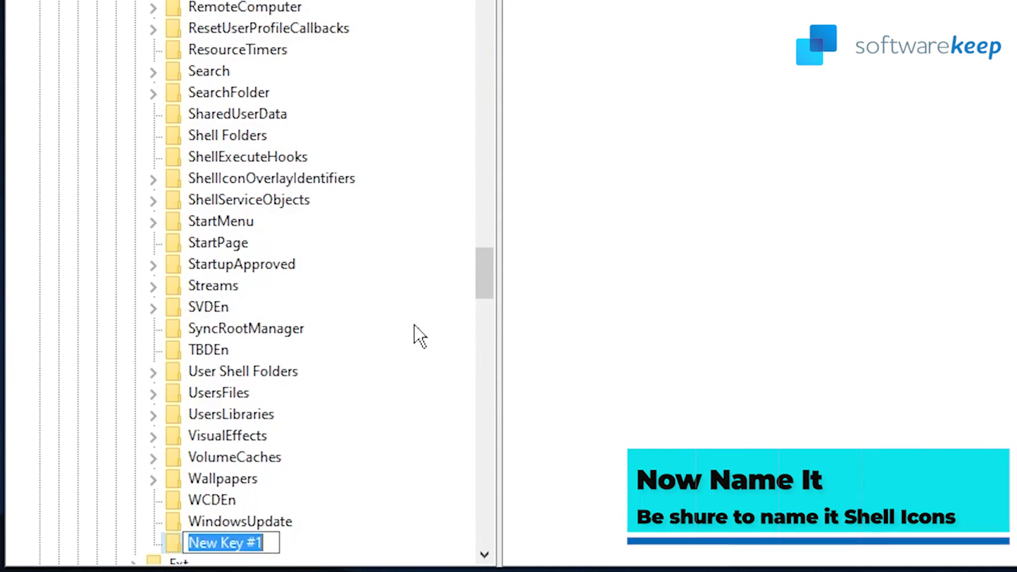
pyautogui.scroll(-3)
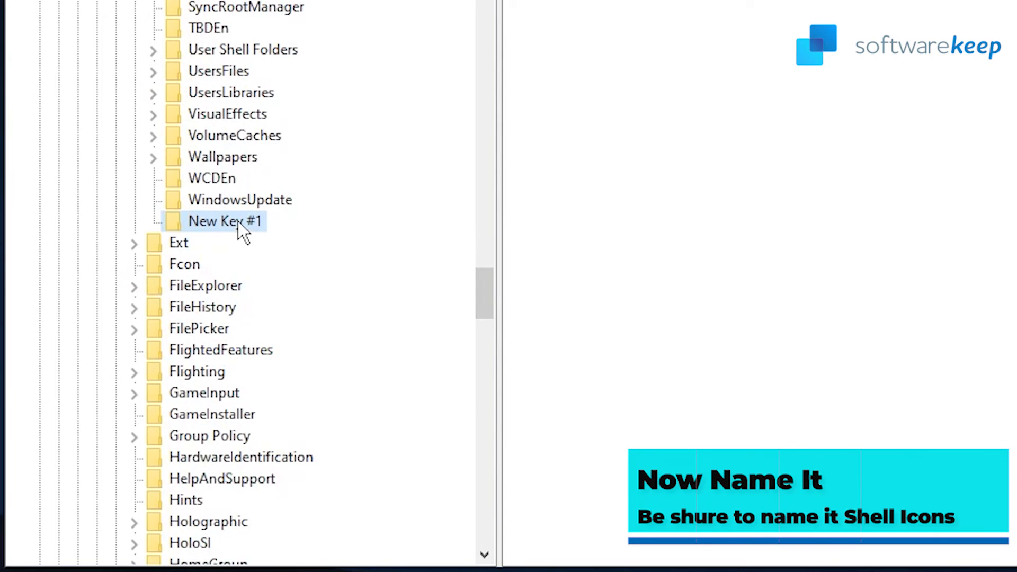
pyautogui.doubleClick(223, 220)
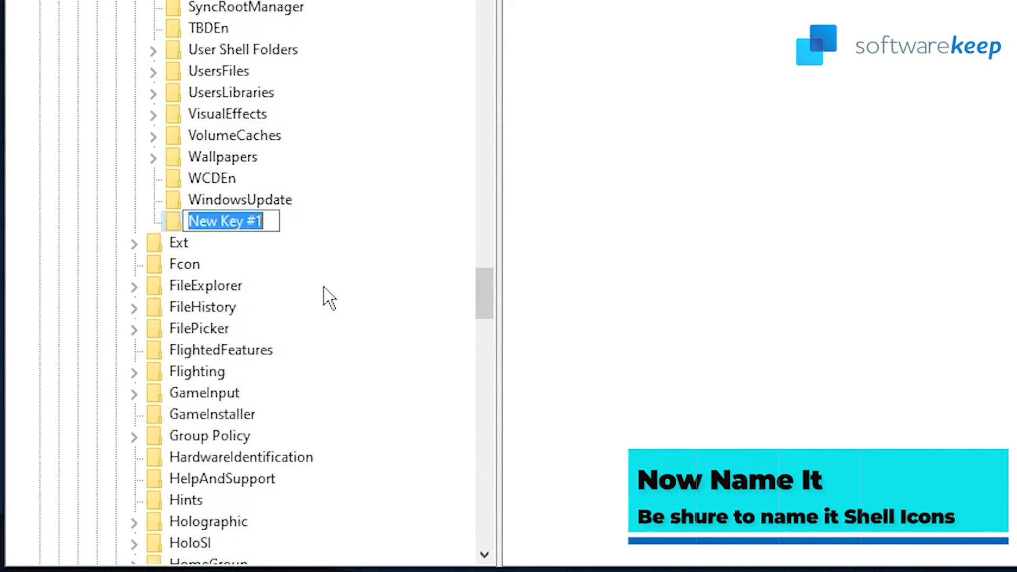
pyautogui.write('Shell')
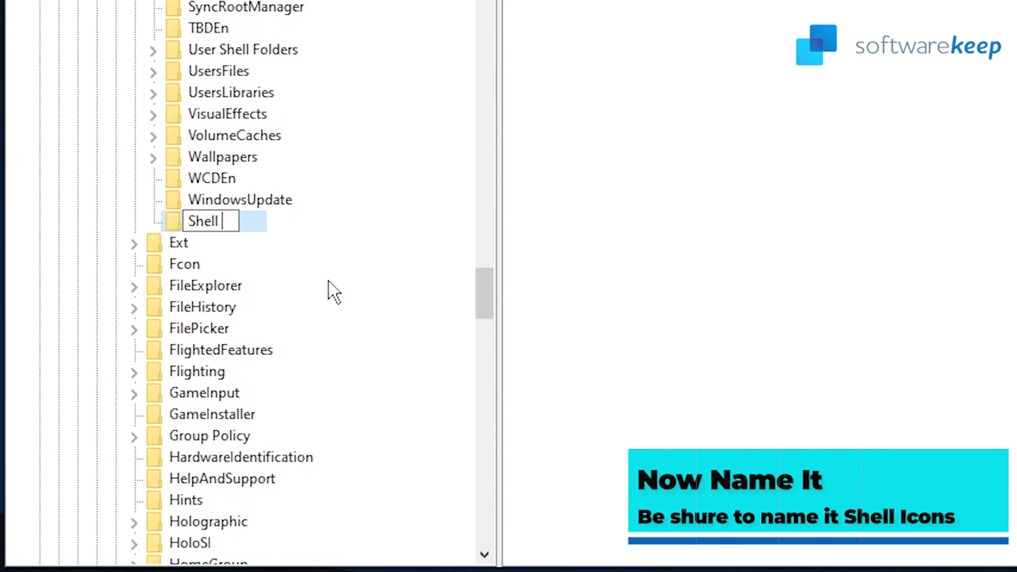
pyautogui.write('Icons')
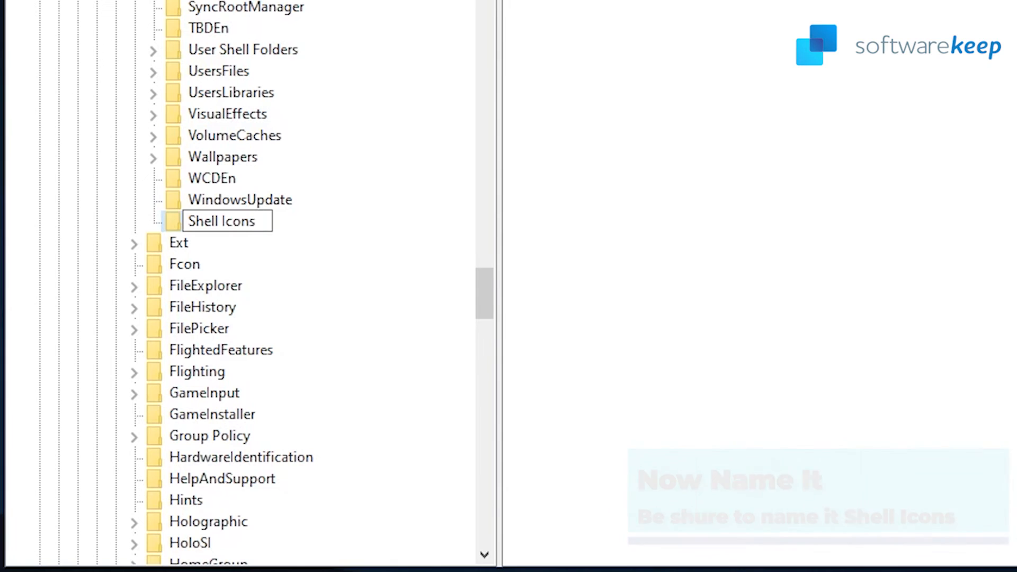
pyautogui.press('Return')
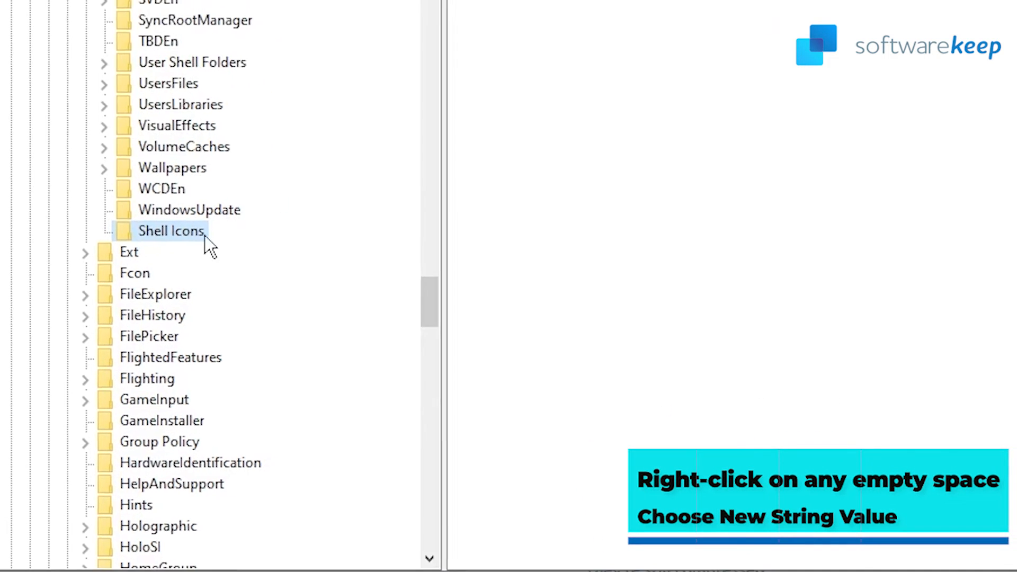
# - Create a string value named 179 under Shell Icons and bring up its Edit String dialog
pyautogui.rightClick(584, 214)
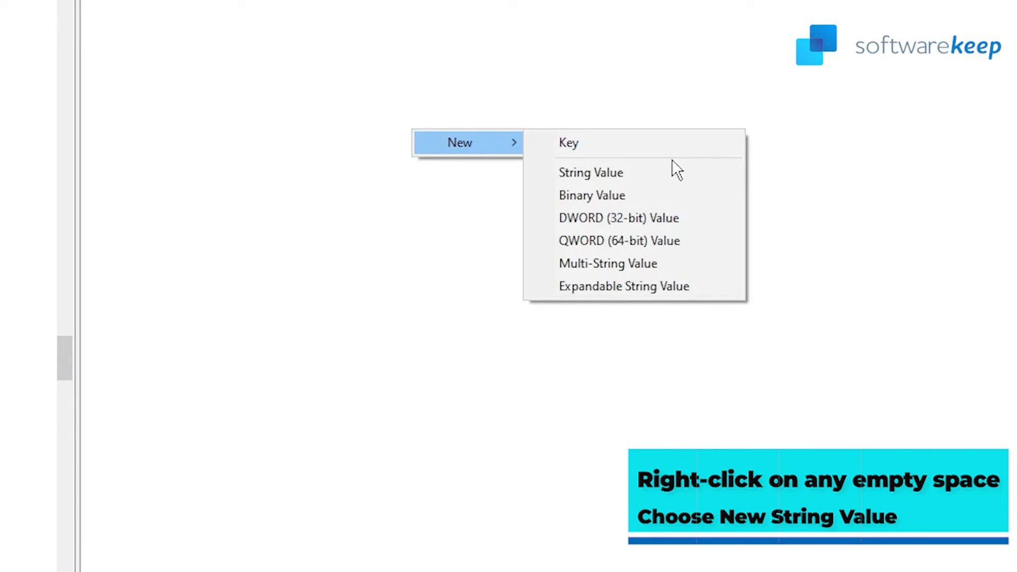
pyautogui.click(591, 172)
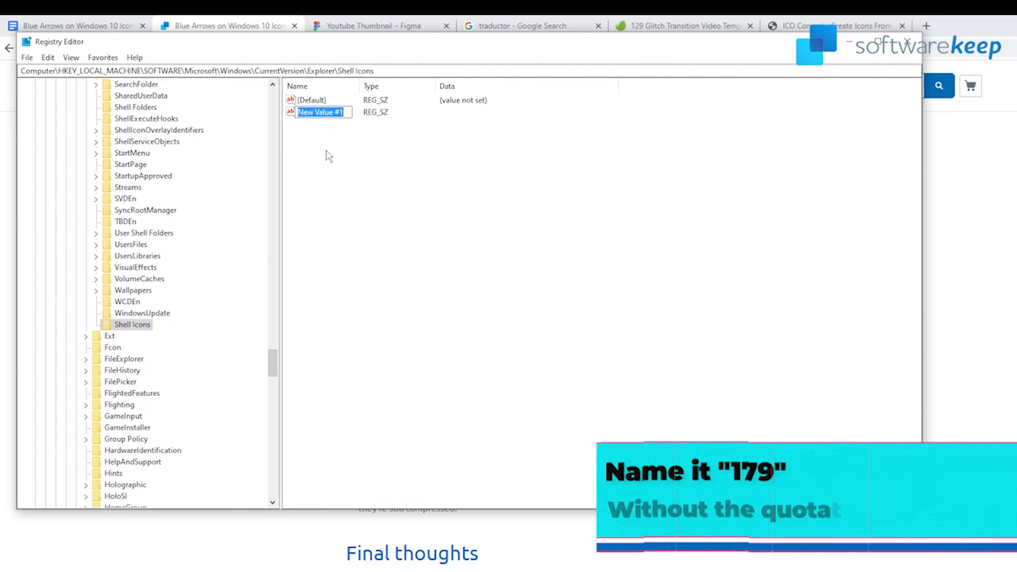
pyautogui.write('179')
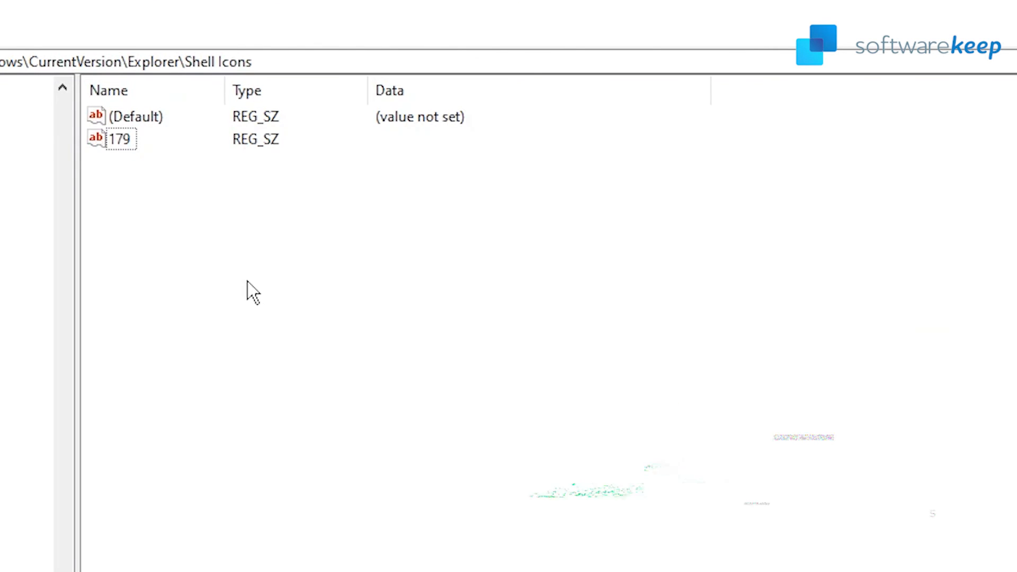
pyautogui.doubleClick(117, 138)
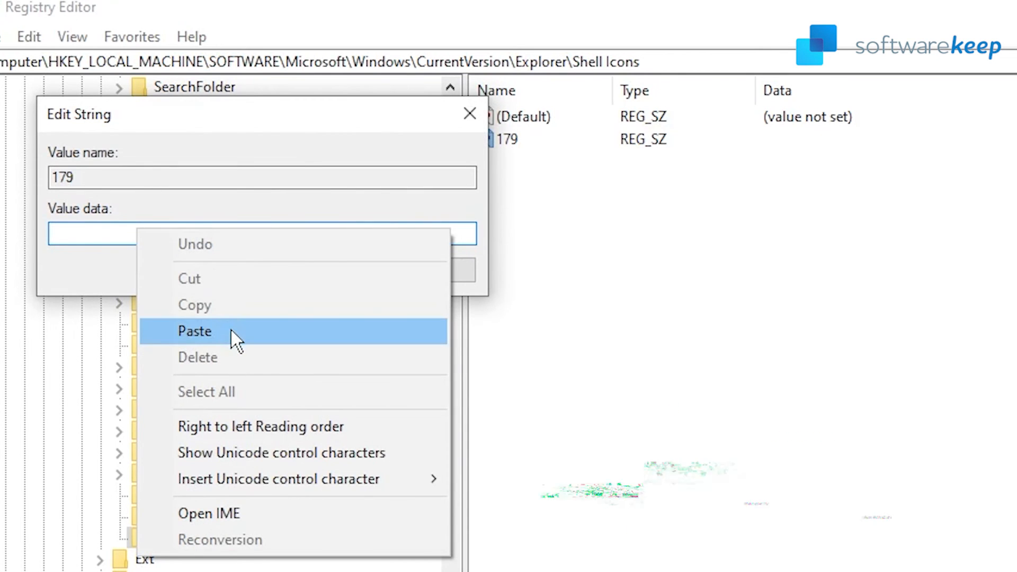
# - Set 179's value data to C:\Windows\blank.ico, save it, and exit Registry Editor
pyautogui.click(195, 331)
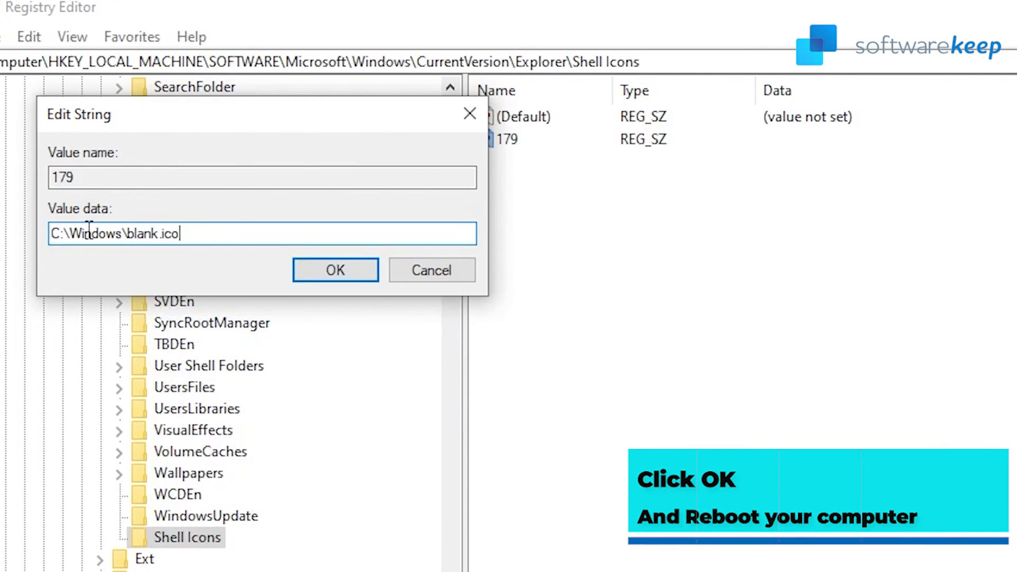
pyautogui.click(335, 270)
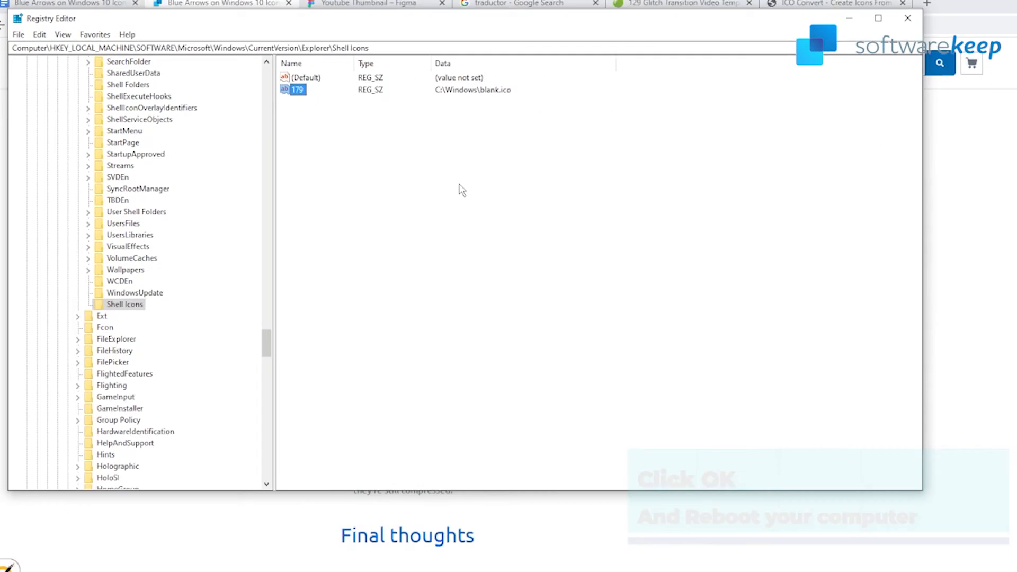
pyautogui.click(878, 18)
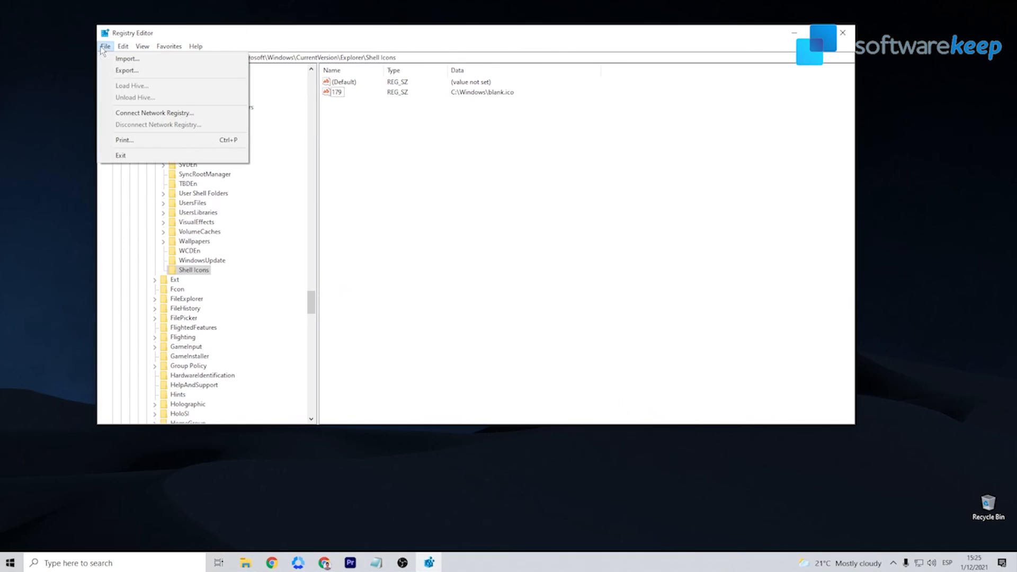
pyautogui.click(121, 155)
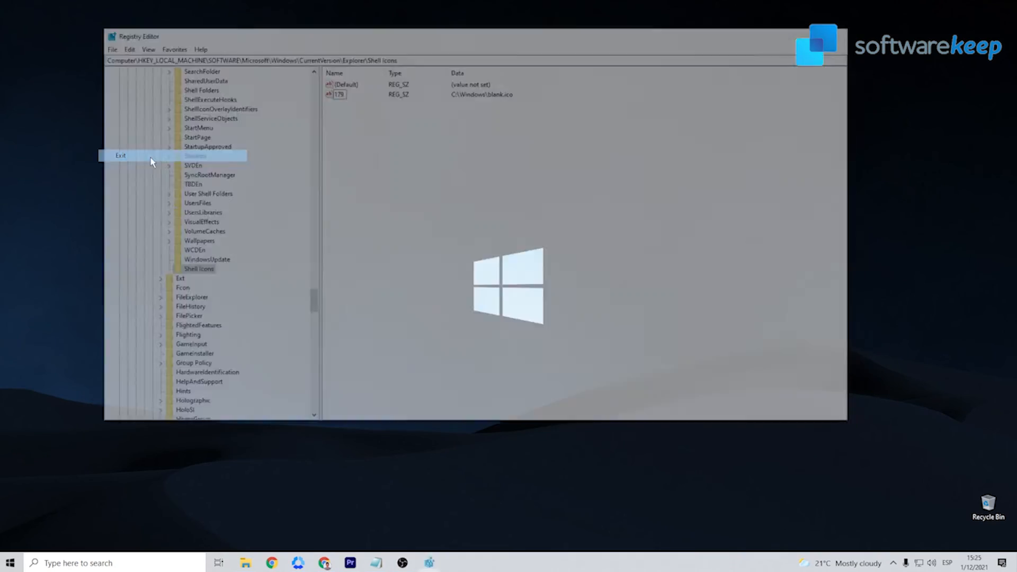